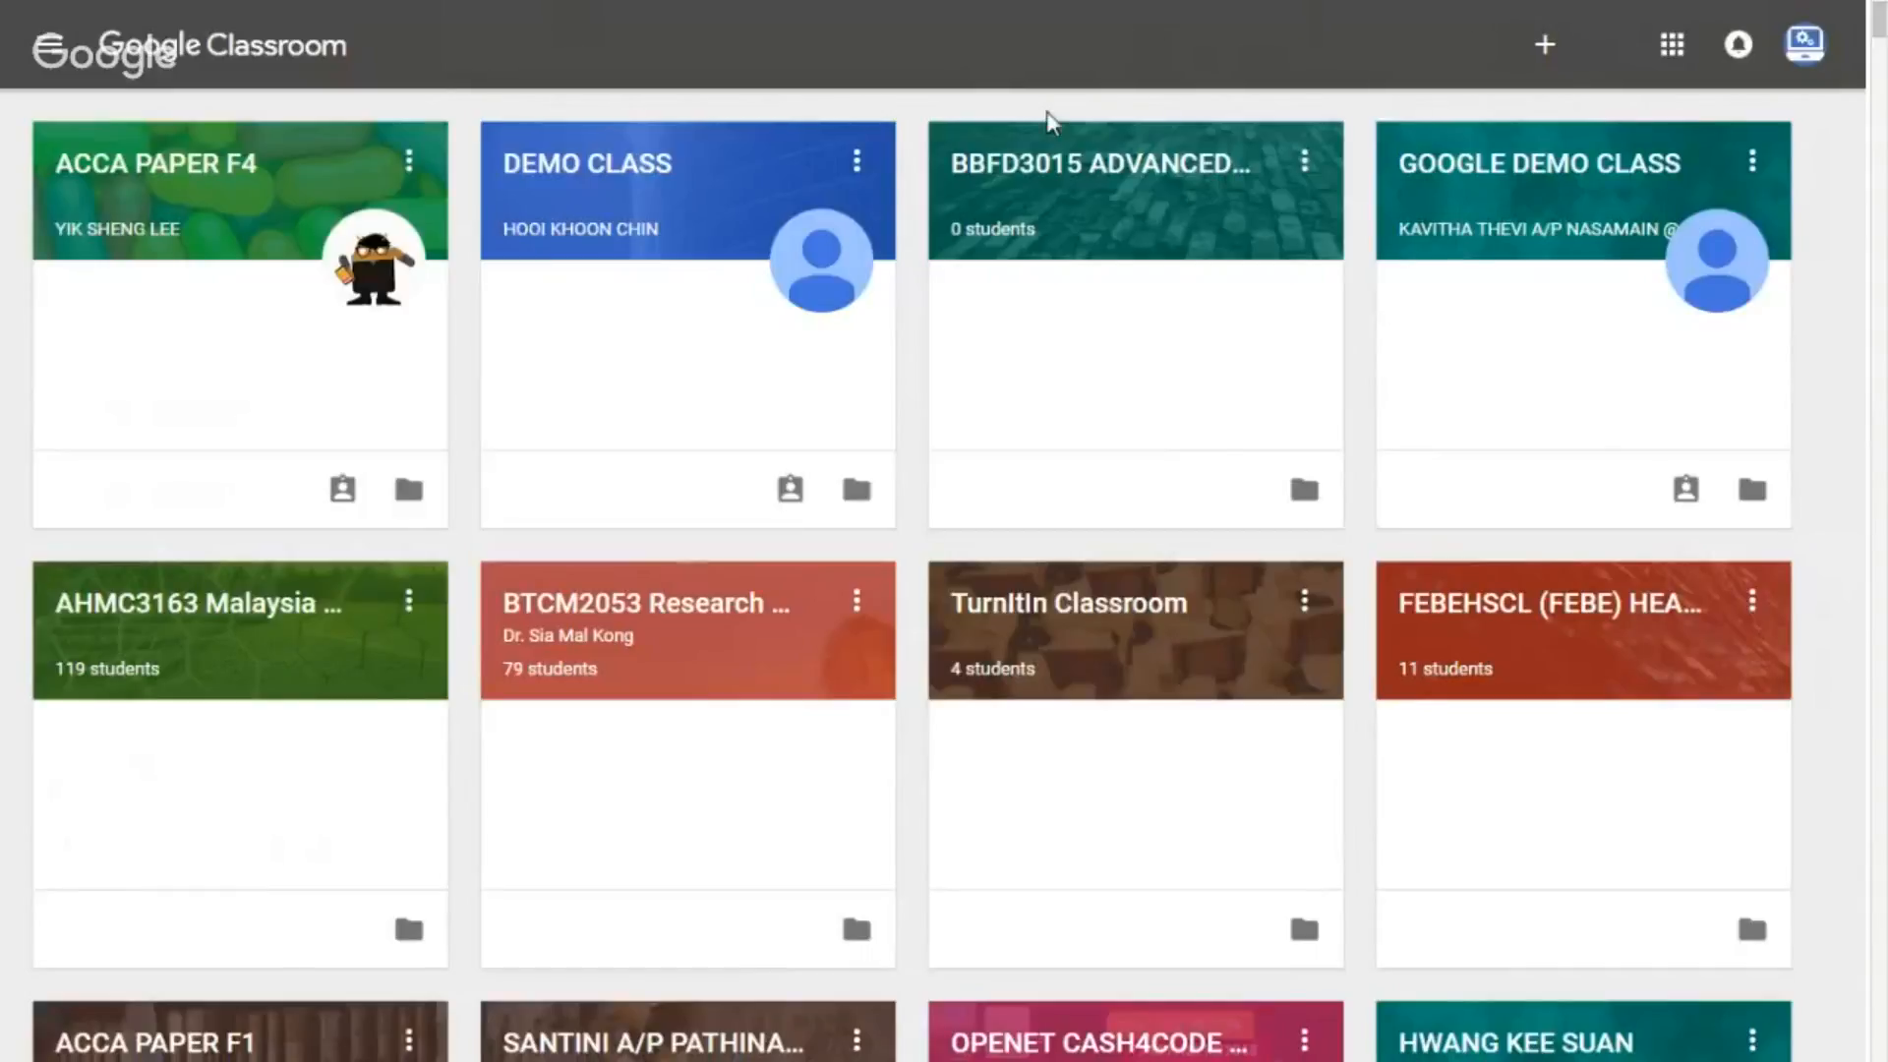
pyautogui.moveTo(433, 120)
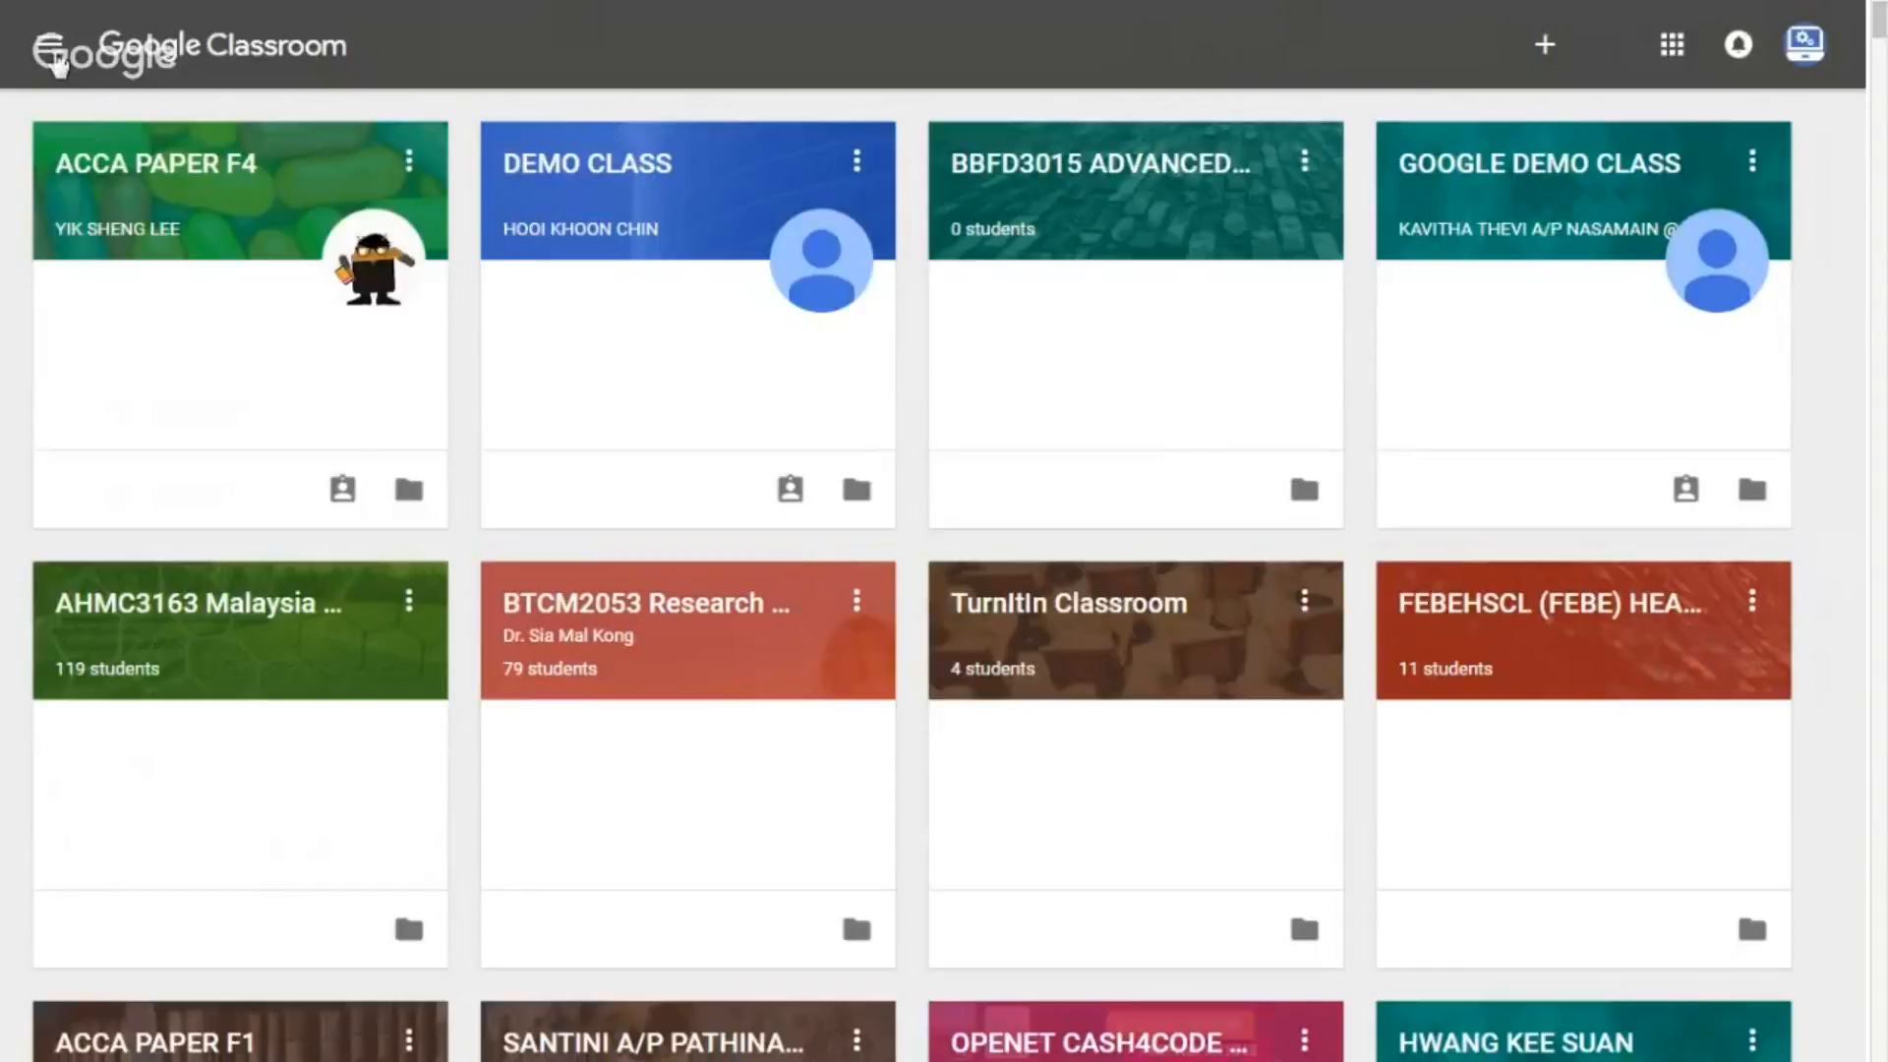
# Reveal Archived Classes and Settings at the bottom of the class navigation drawer.
pyautogui.click(51, 45)
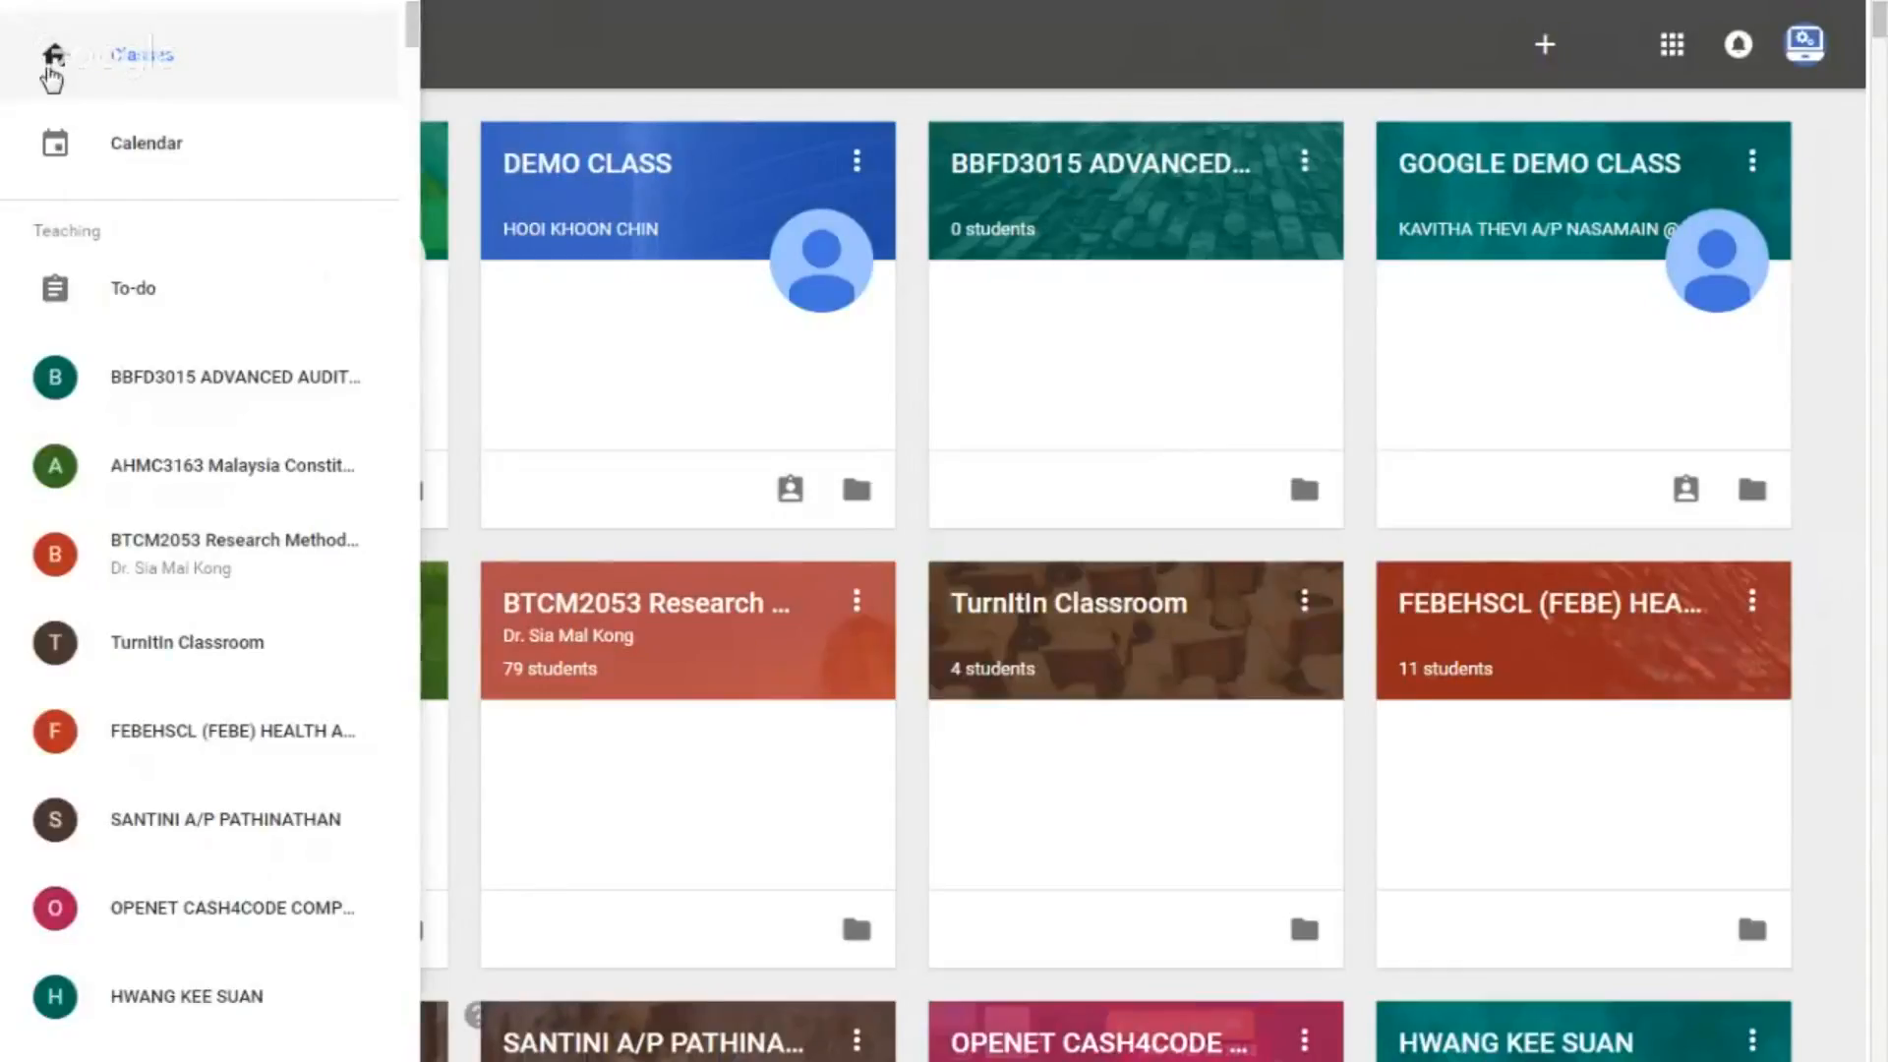
pyautogui.scroll(-3)
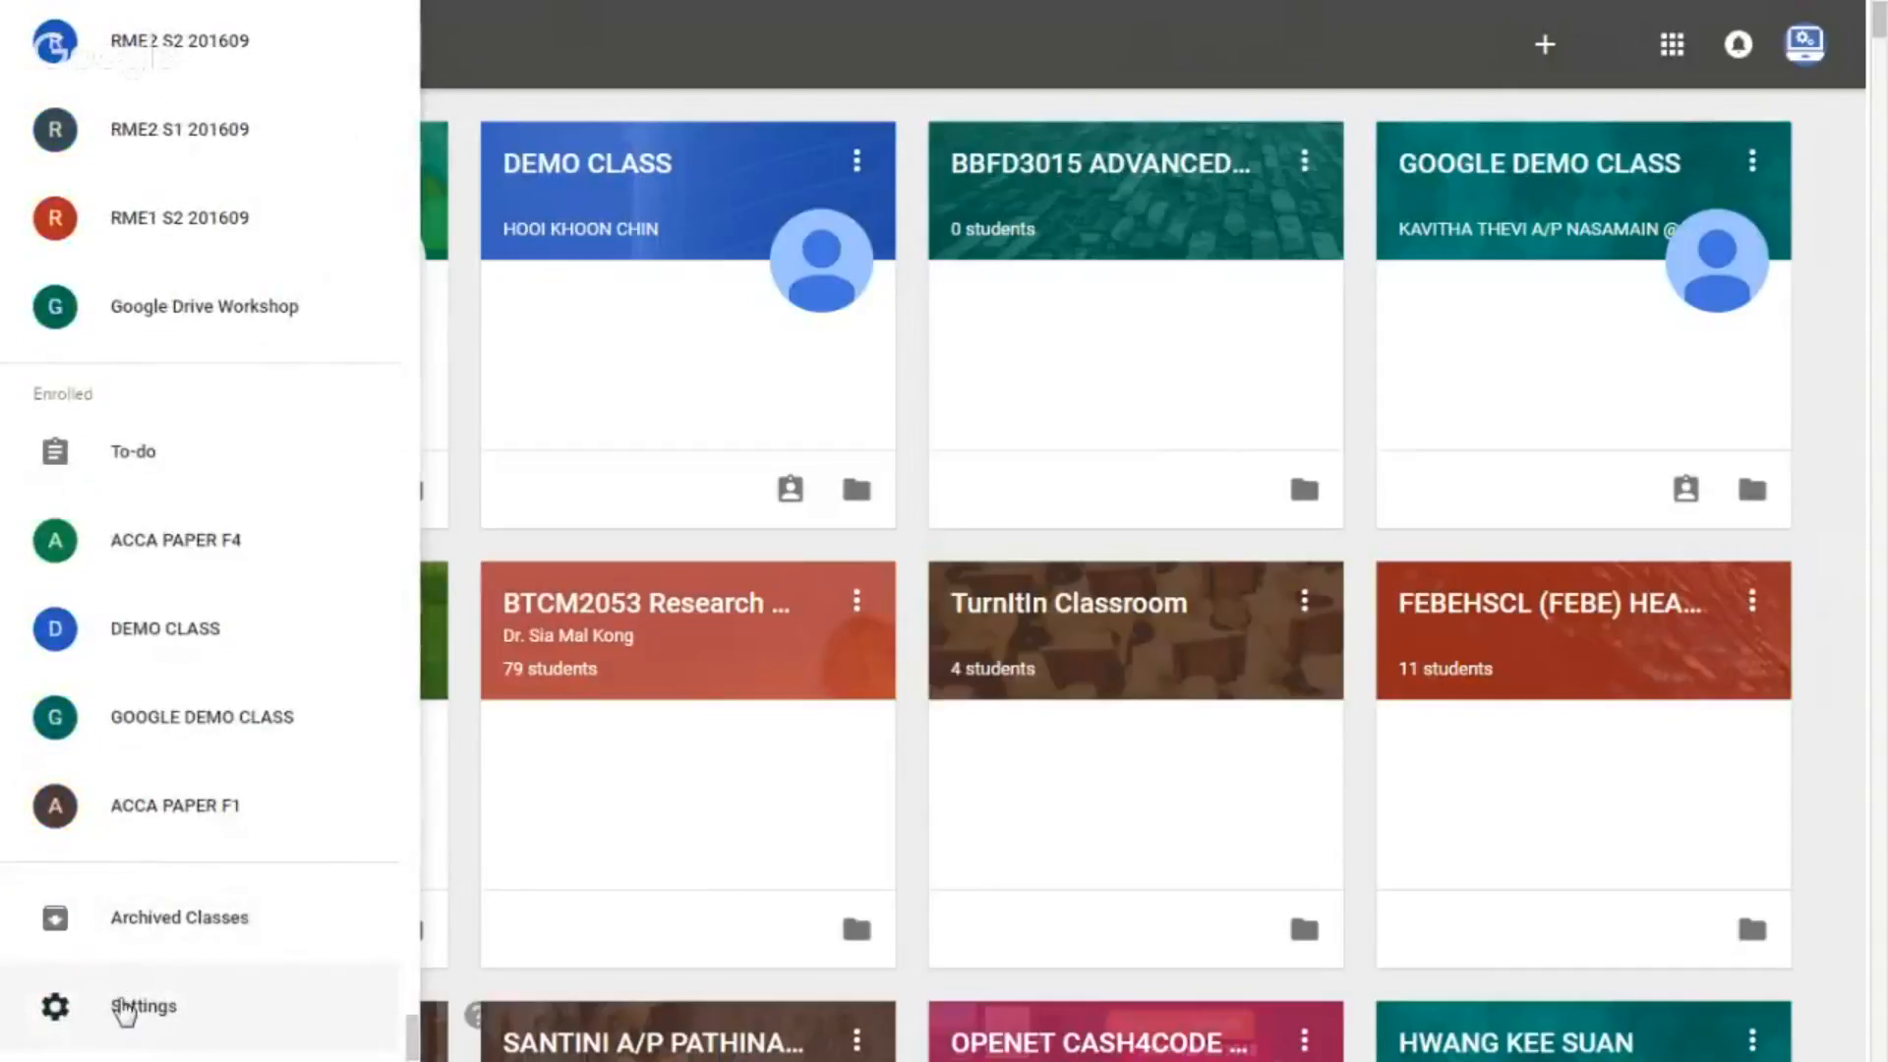
# Show the Notifications section of Settings with all email notifications on.
pyautogui.click(142, 1007)
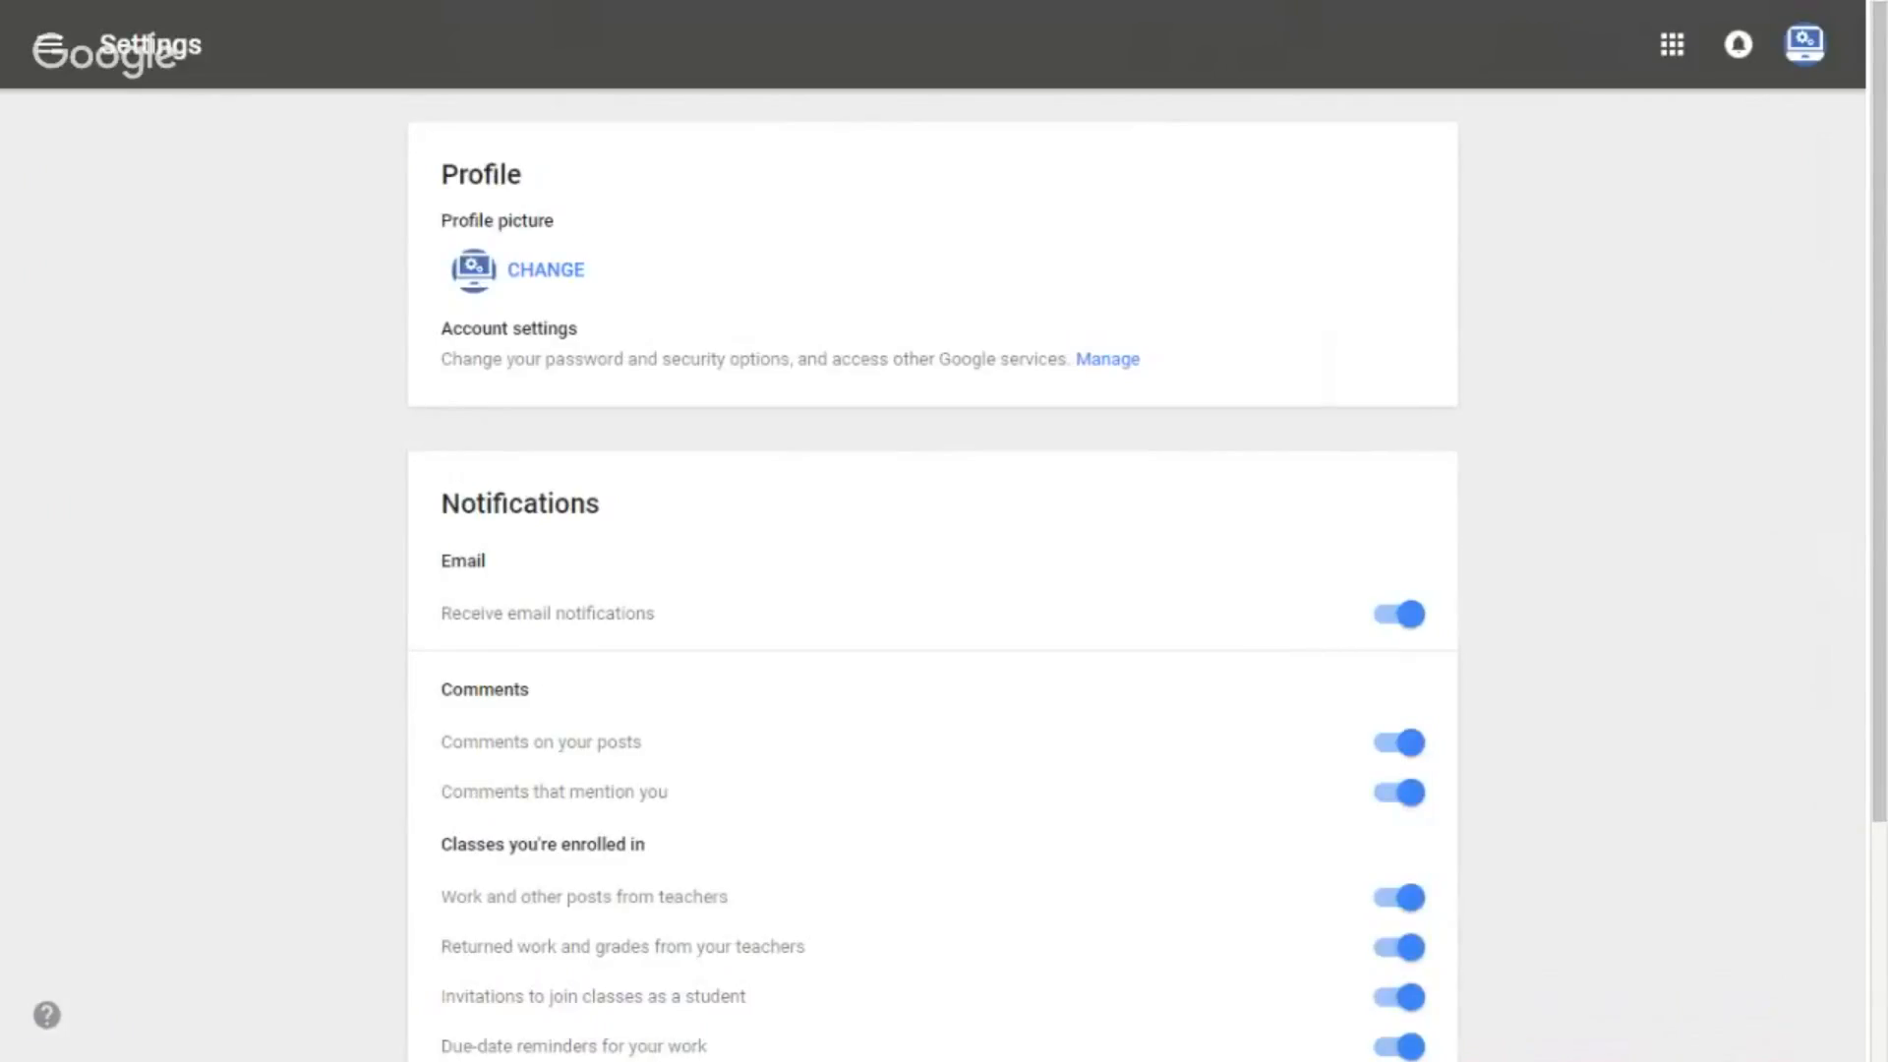
pyautogui.moveTo(712, 163)
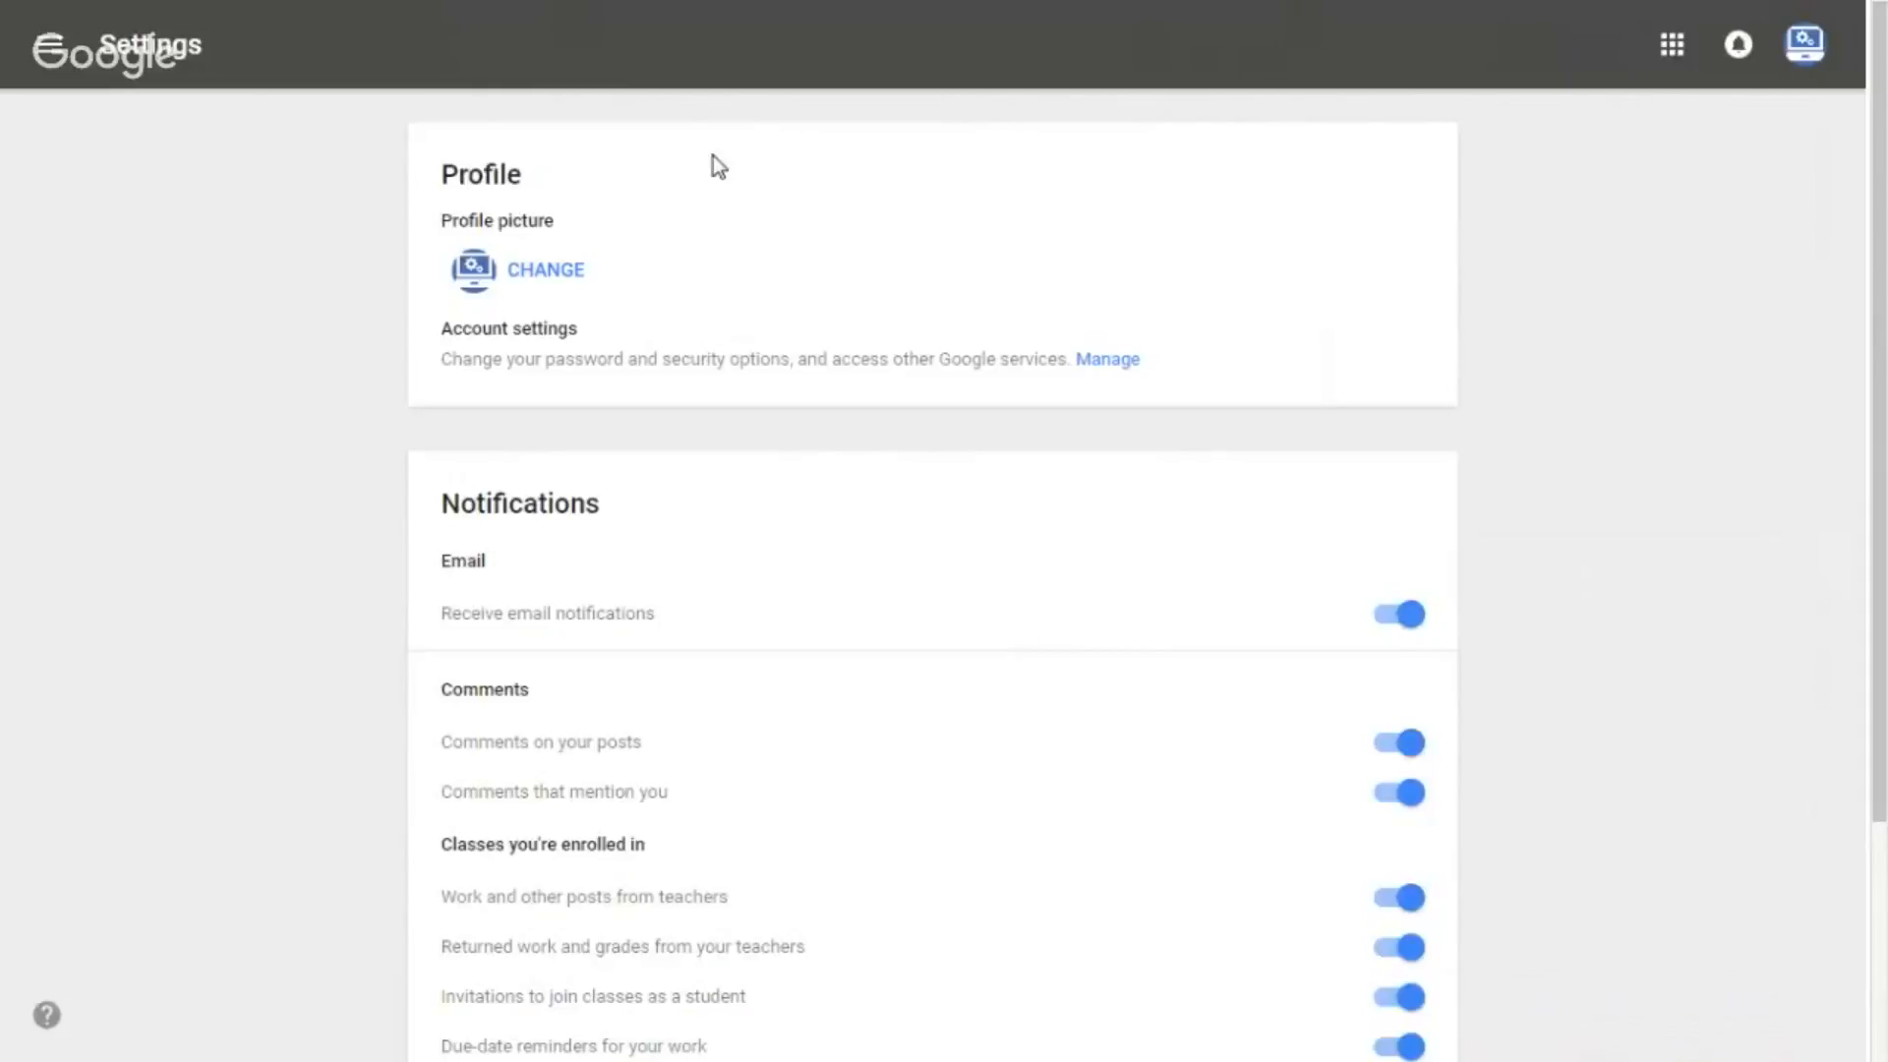
pyautogui.scroll(-3)
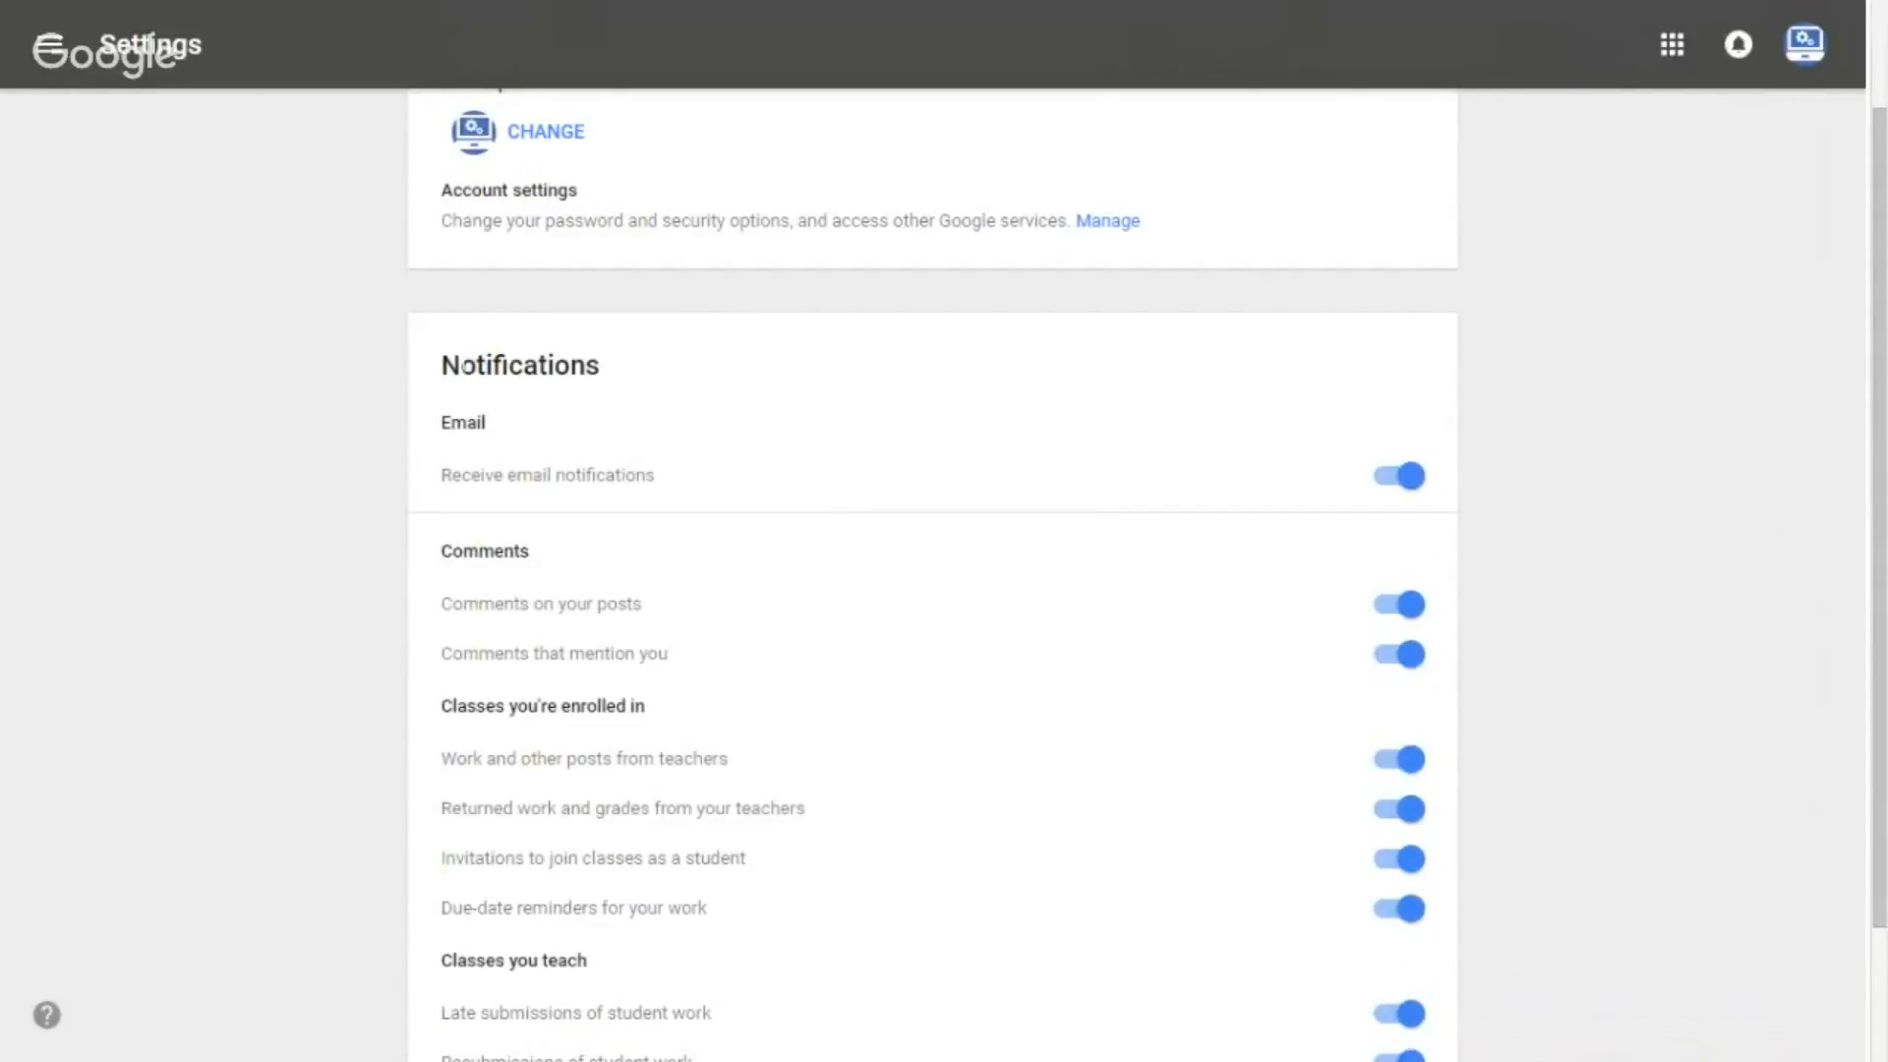
pyautogui.moveTo(1381, 519)
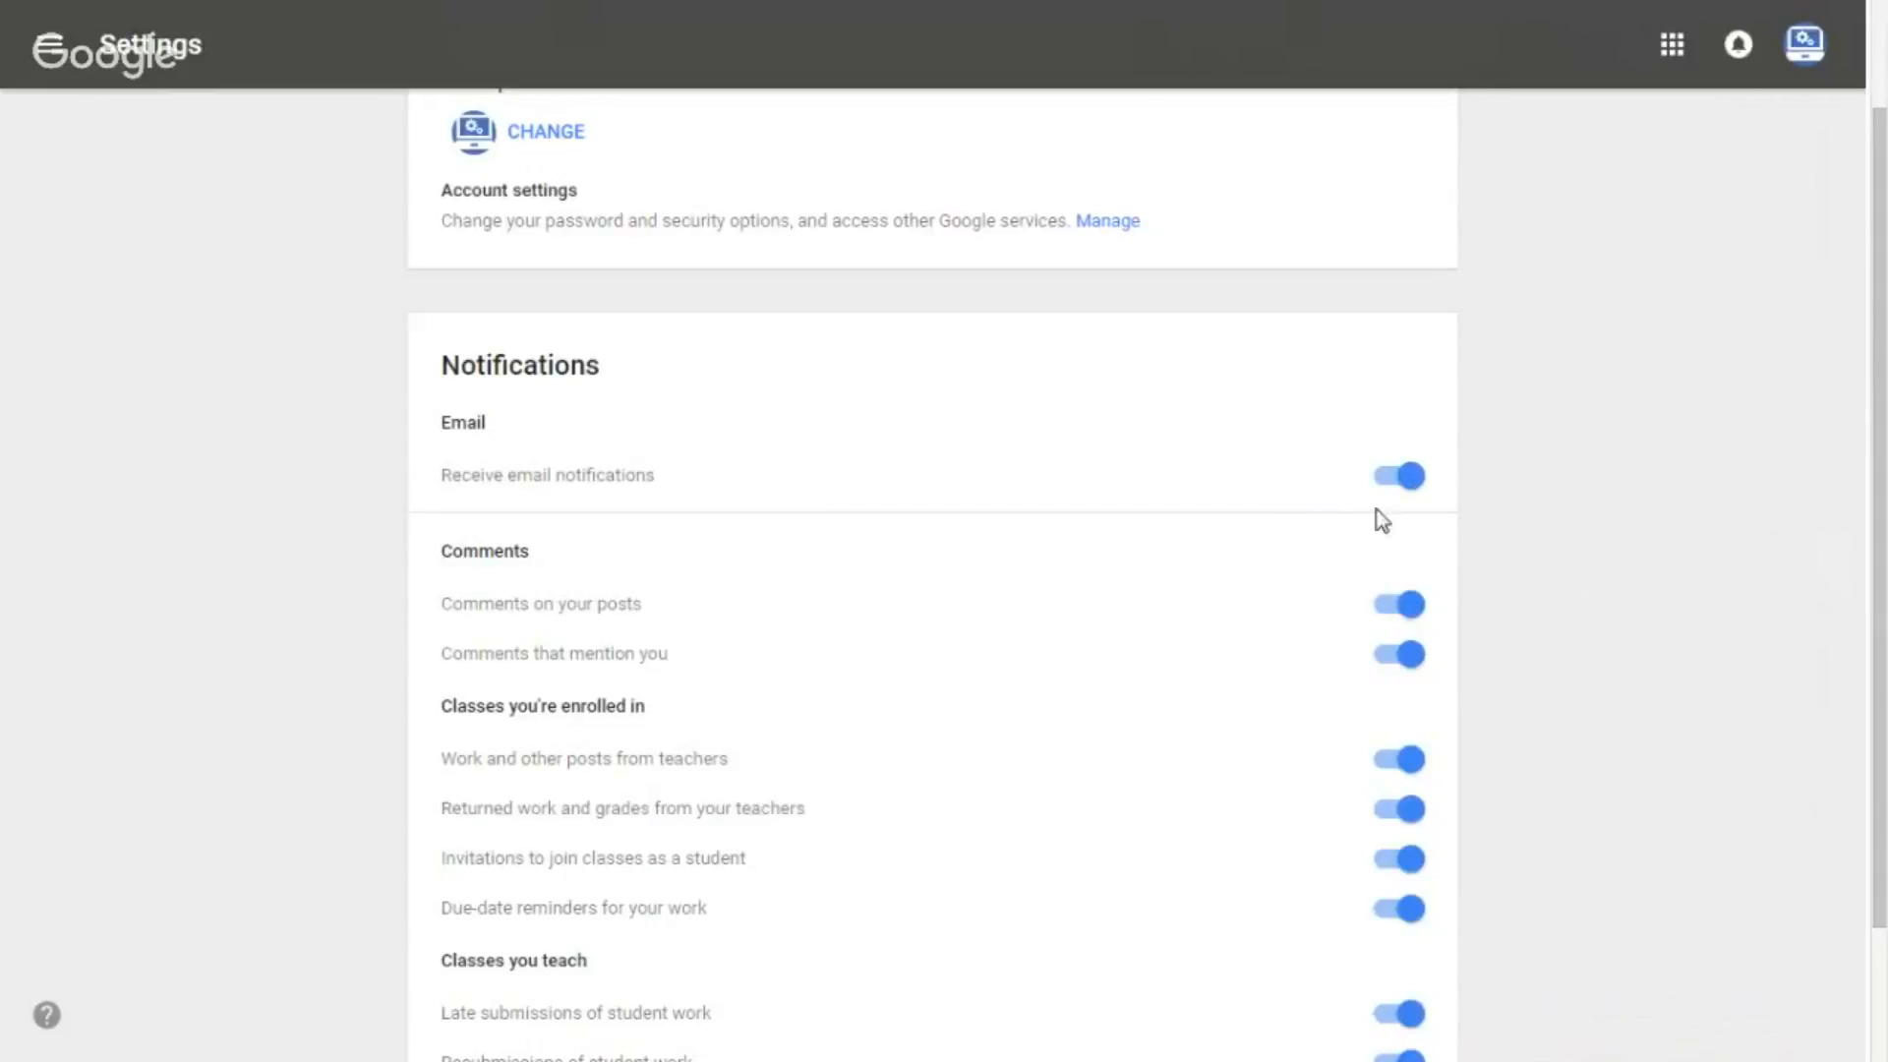
pyautogui.click(1396, 474)
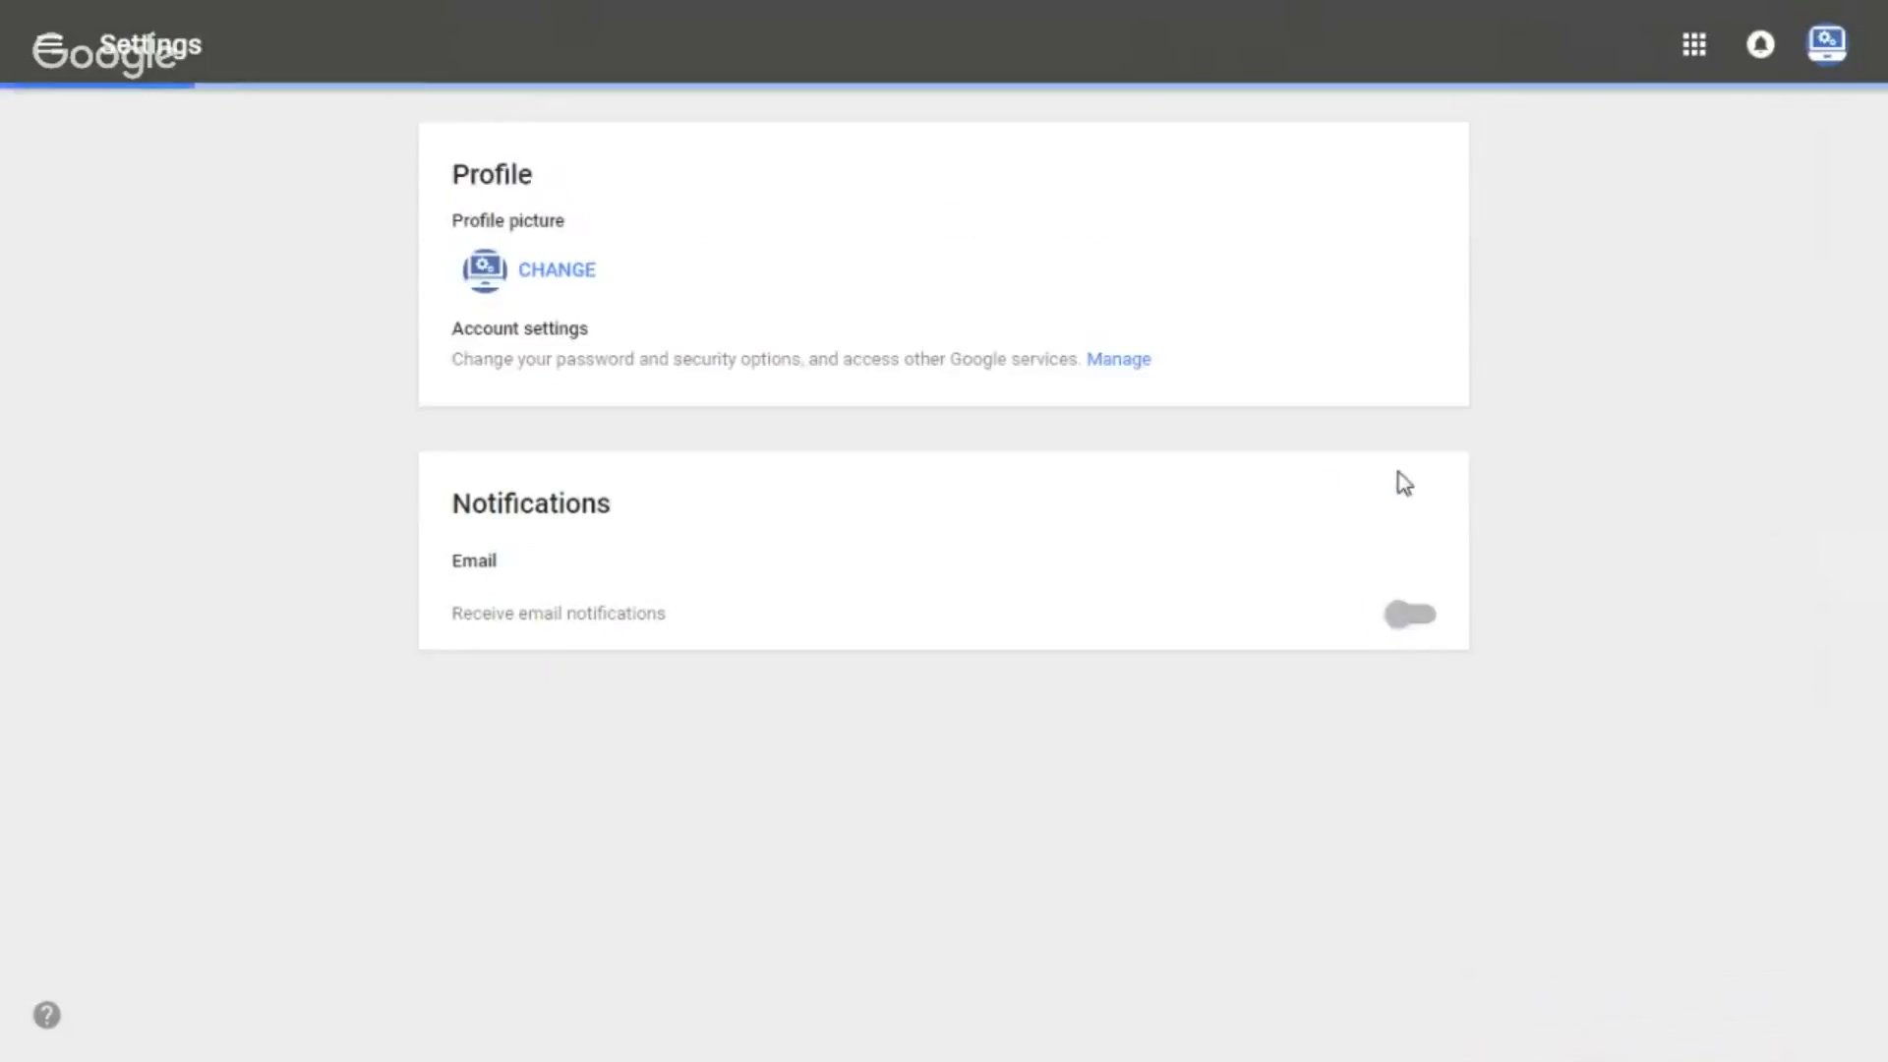
pyautogui.click(1408, 615)
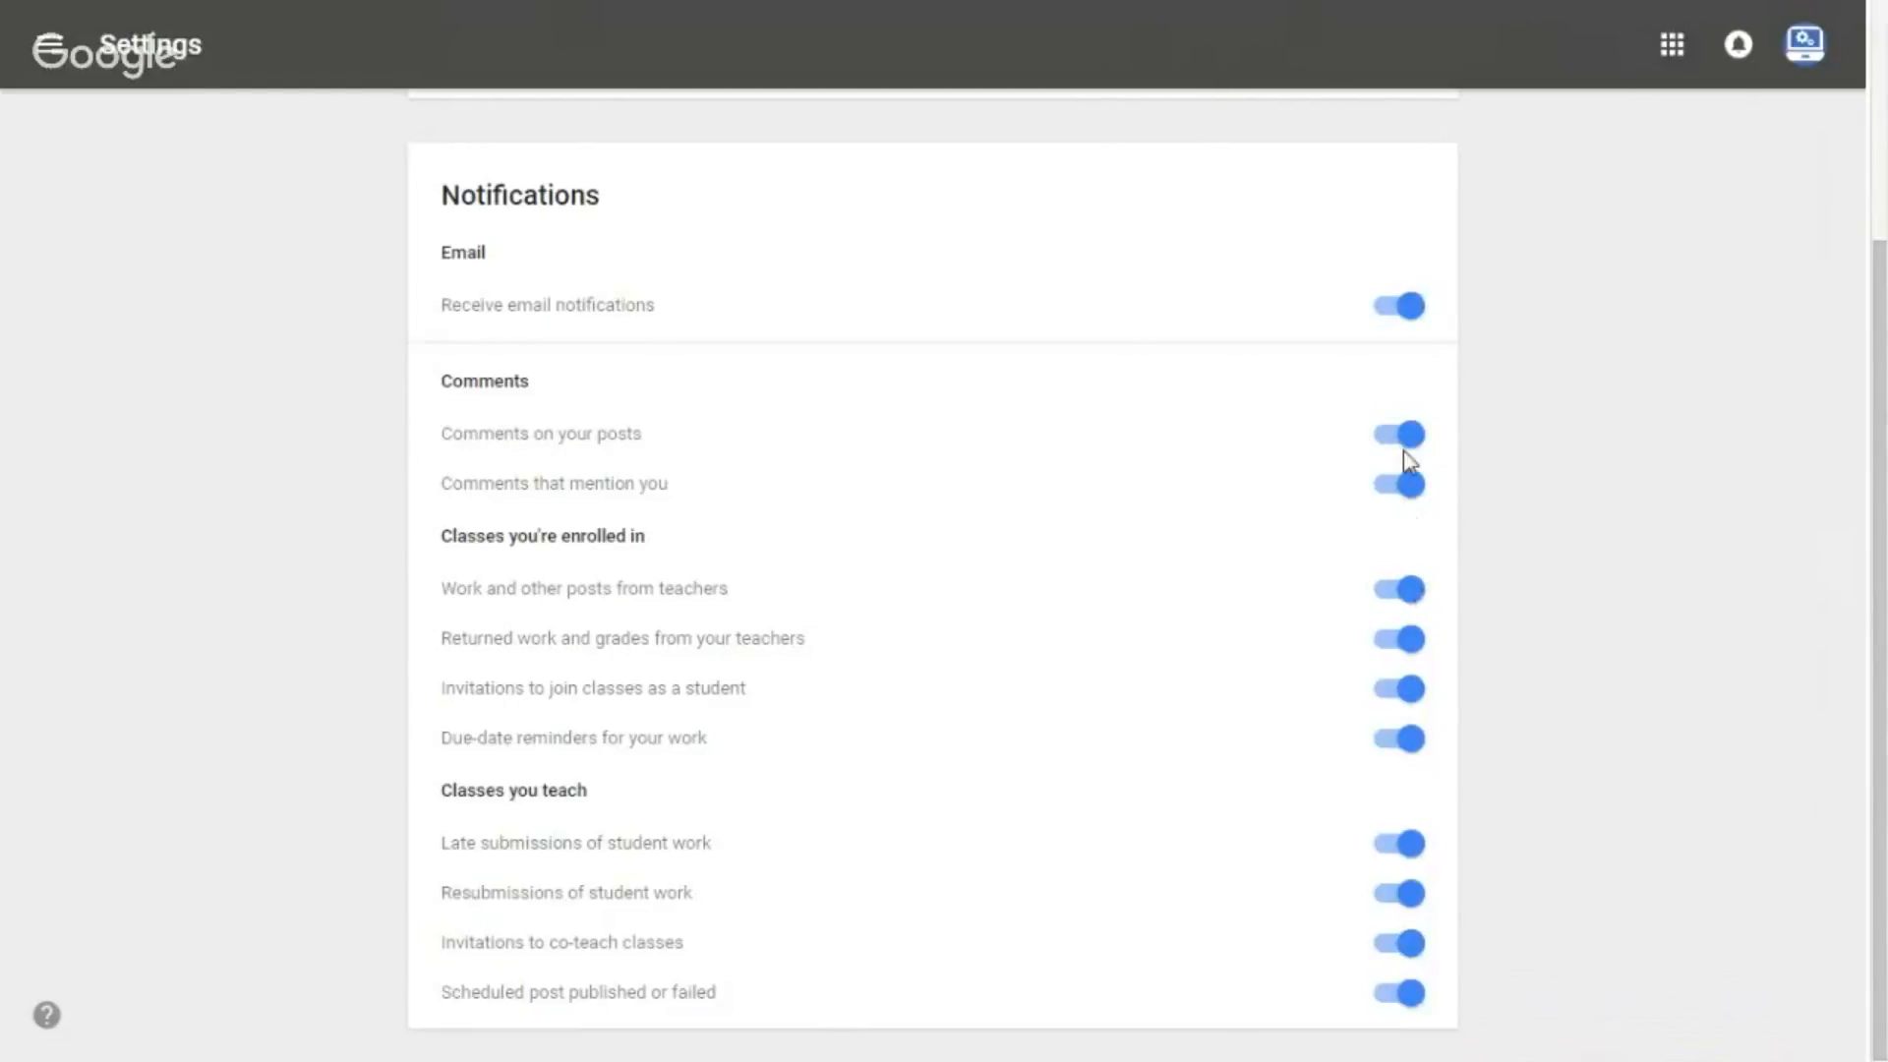
pyautogui.click(1396, 432)
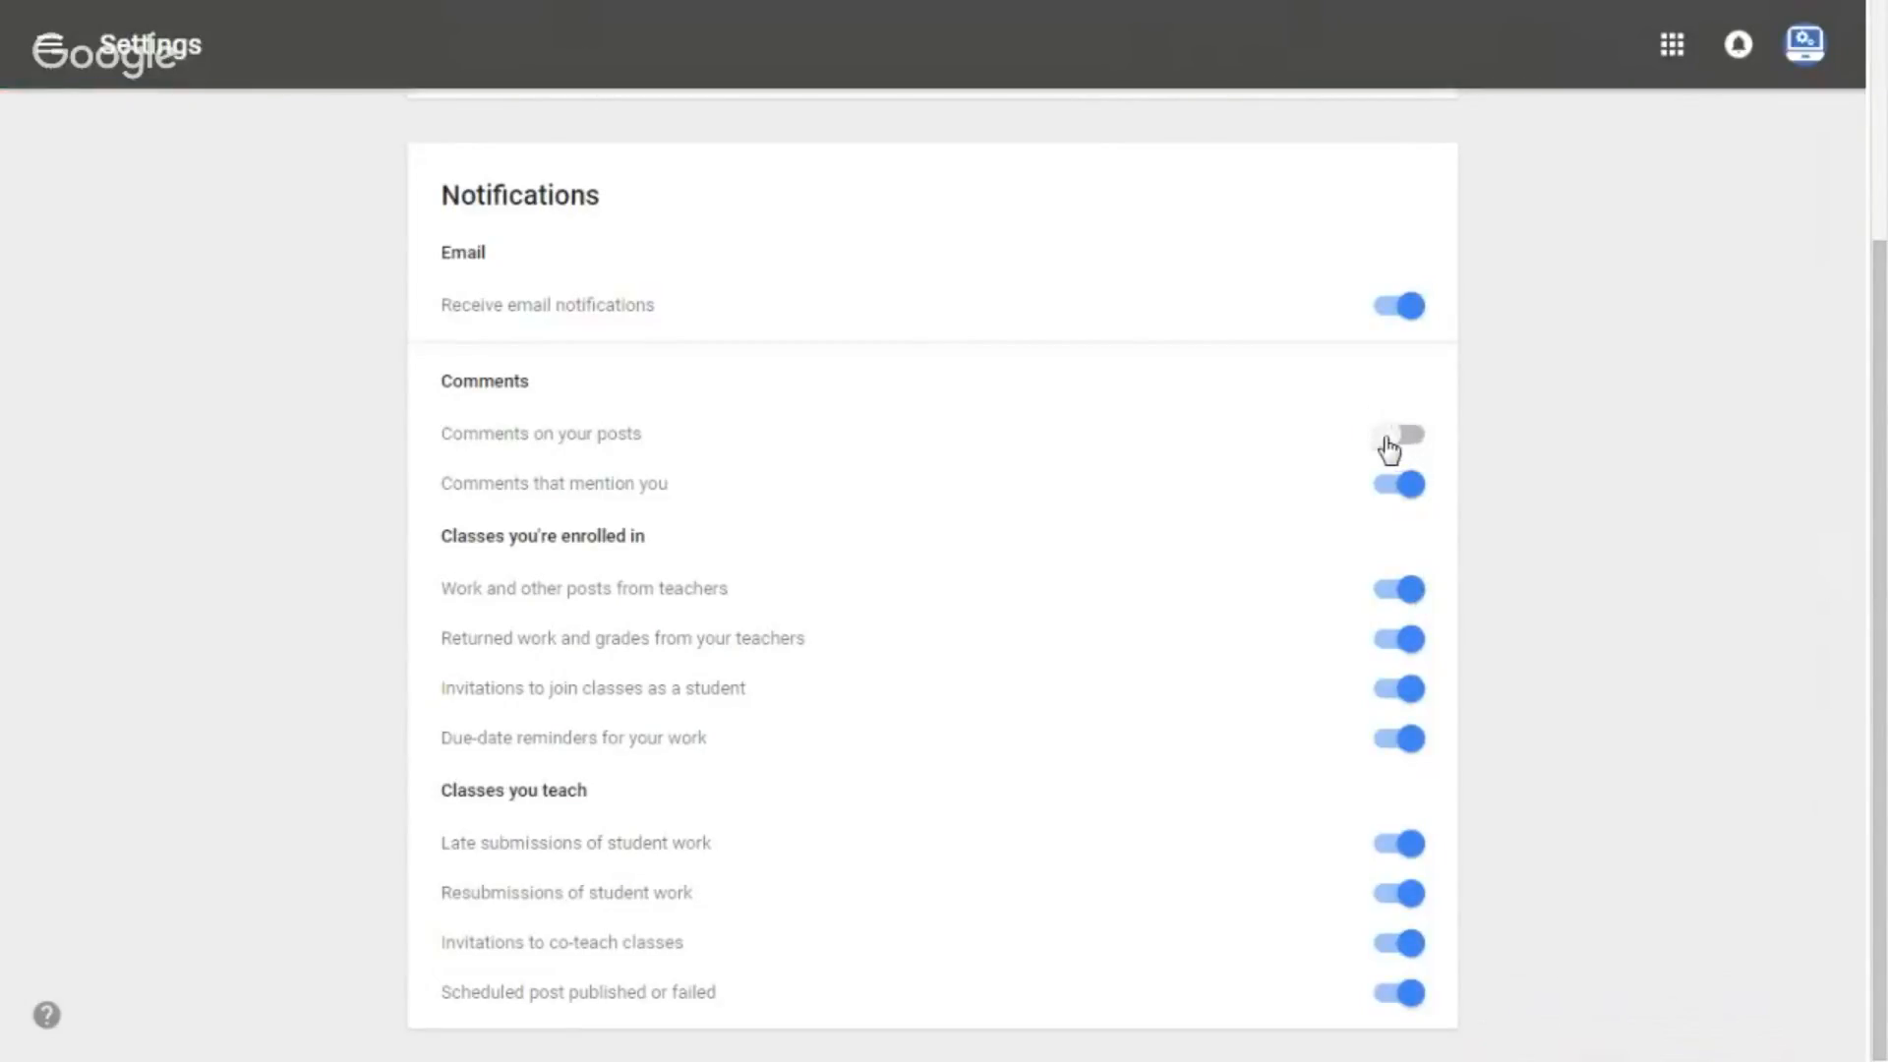
pyautogui.click(1397, 433)
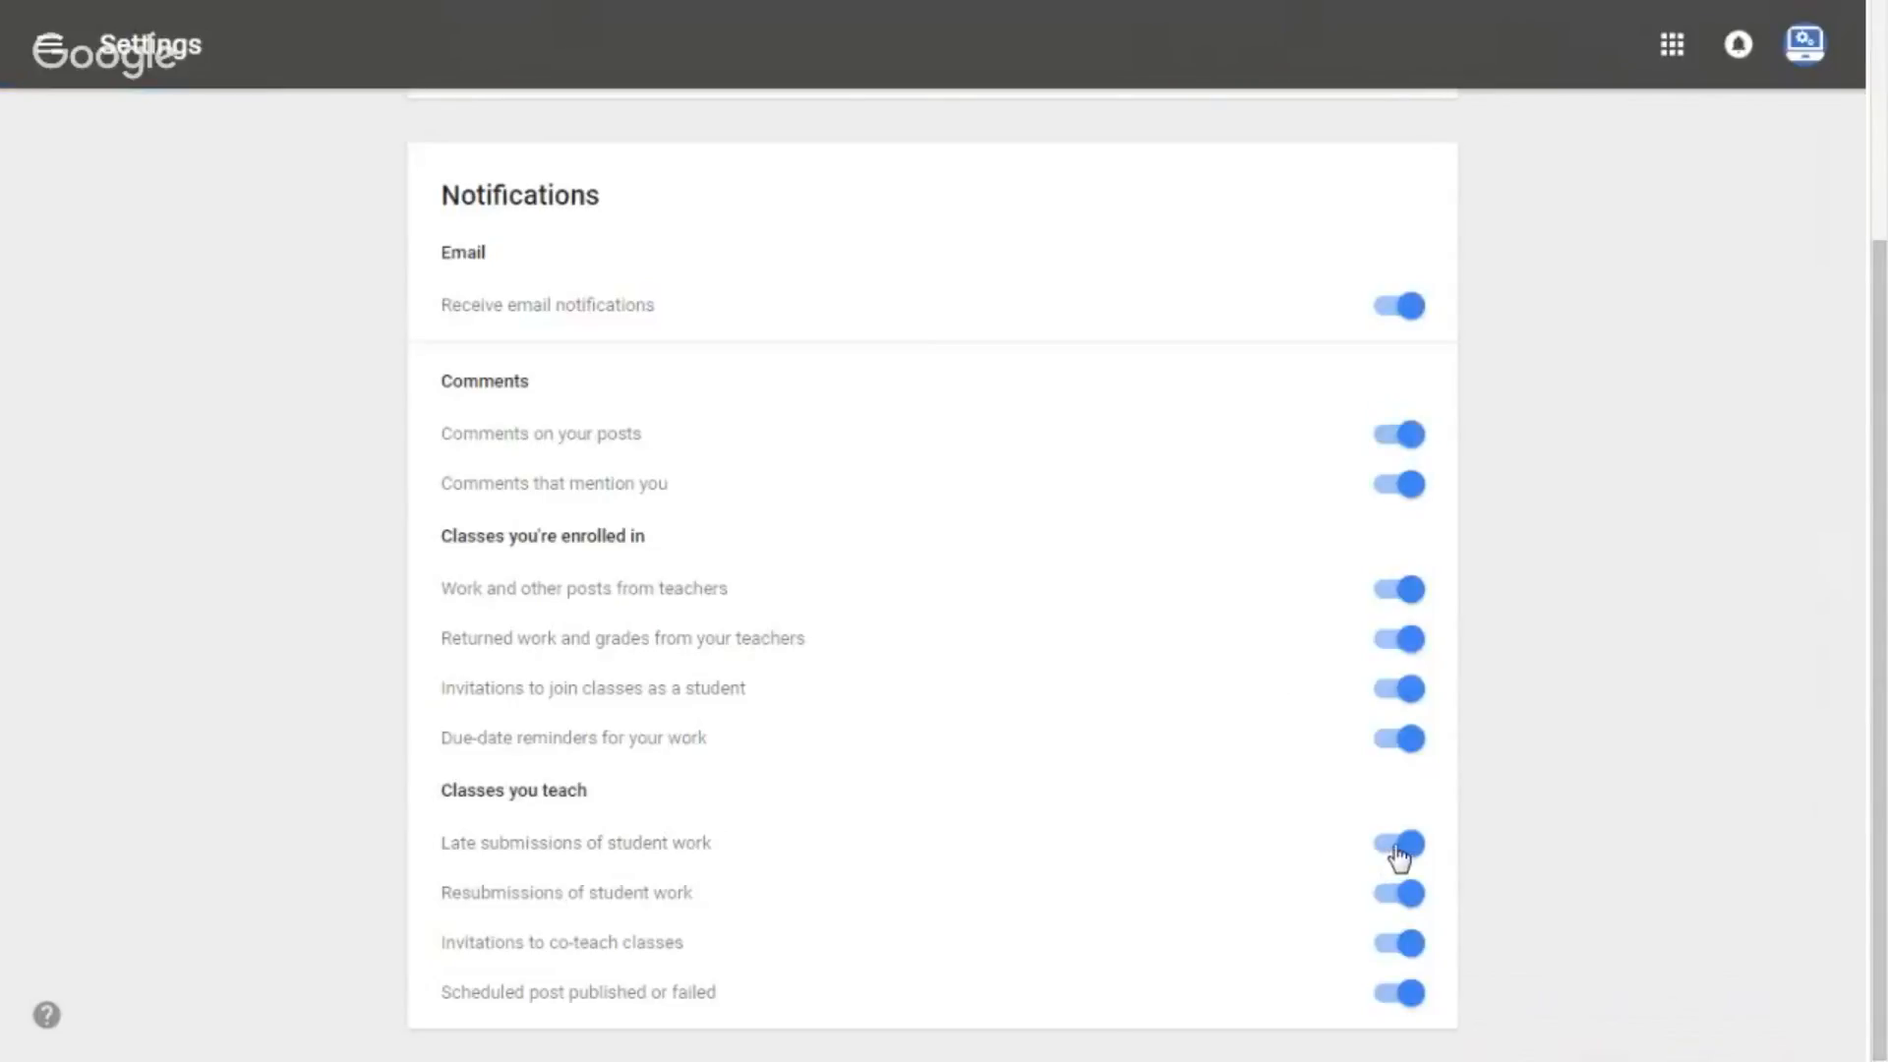
pyautogui.click(1396, 844)
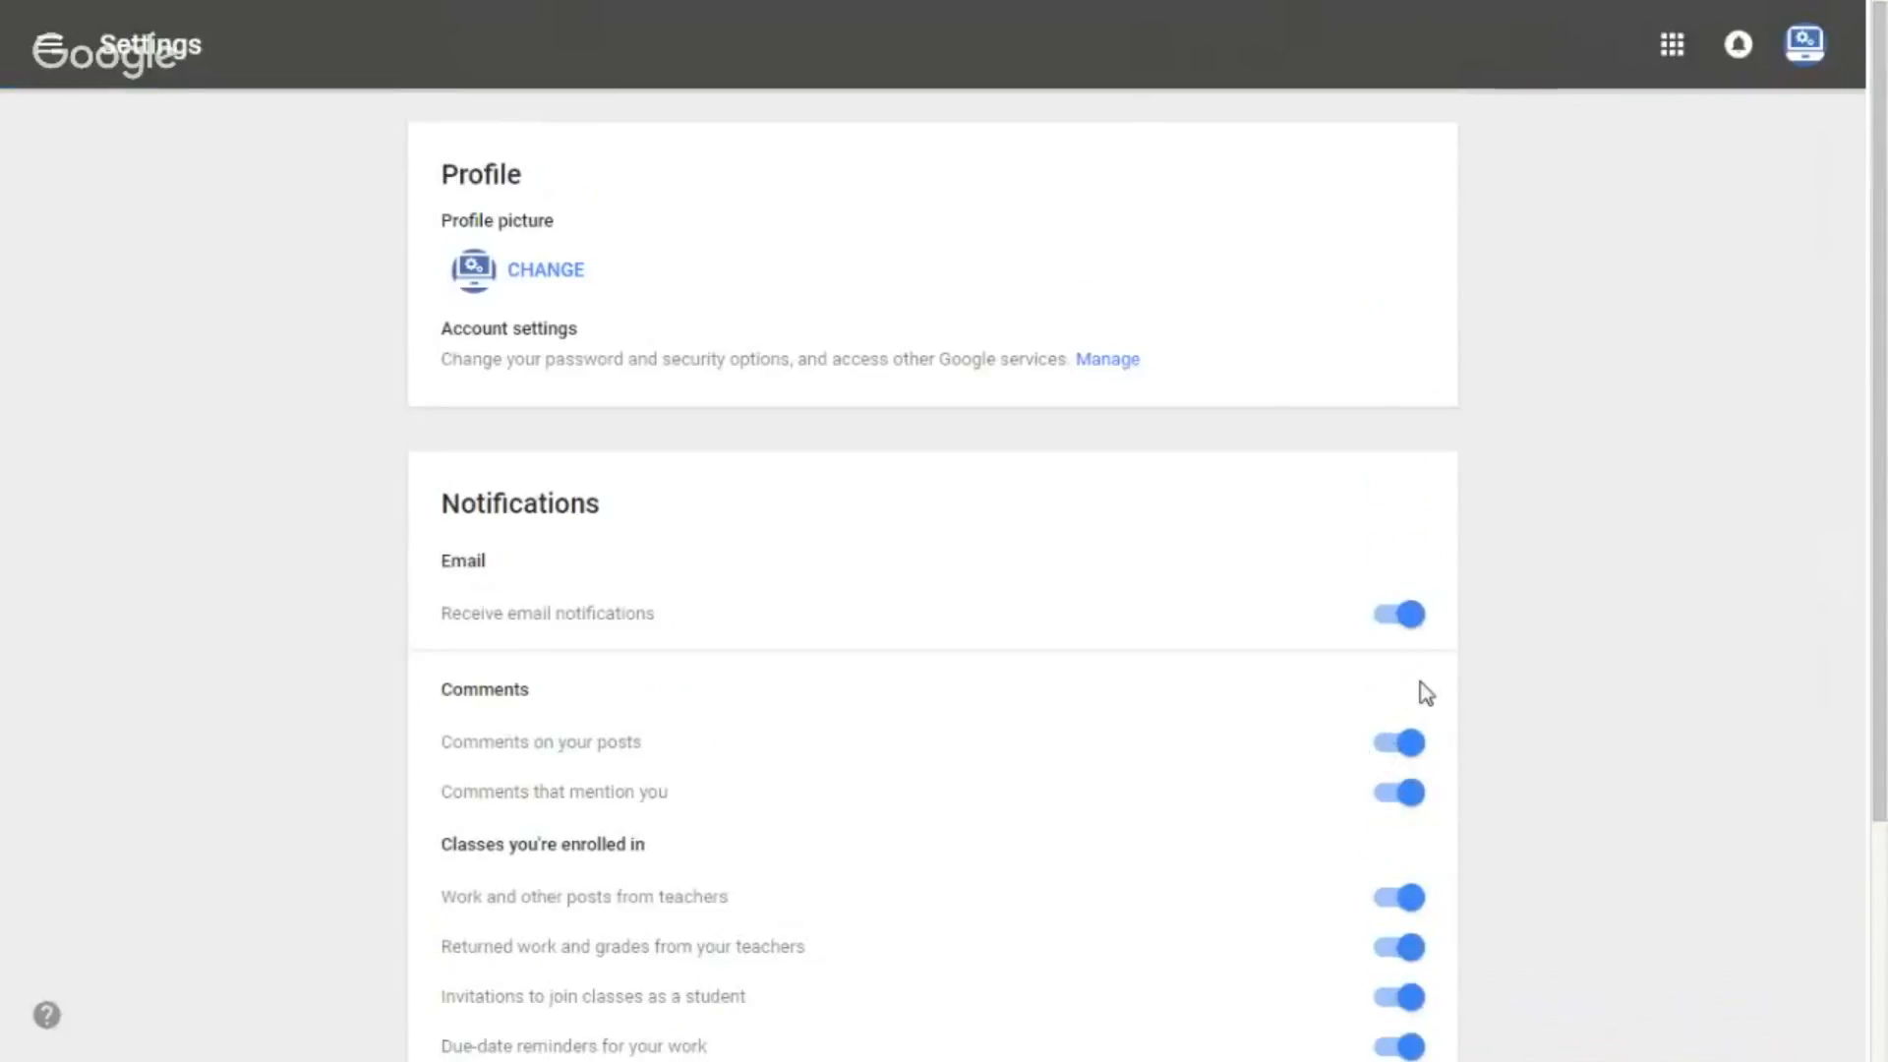
pyautogui.moveTo(1532, 610)
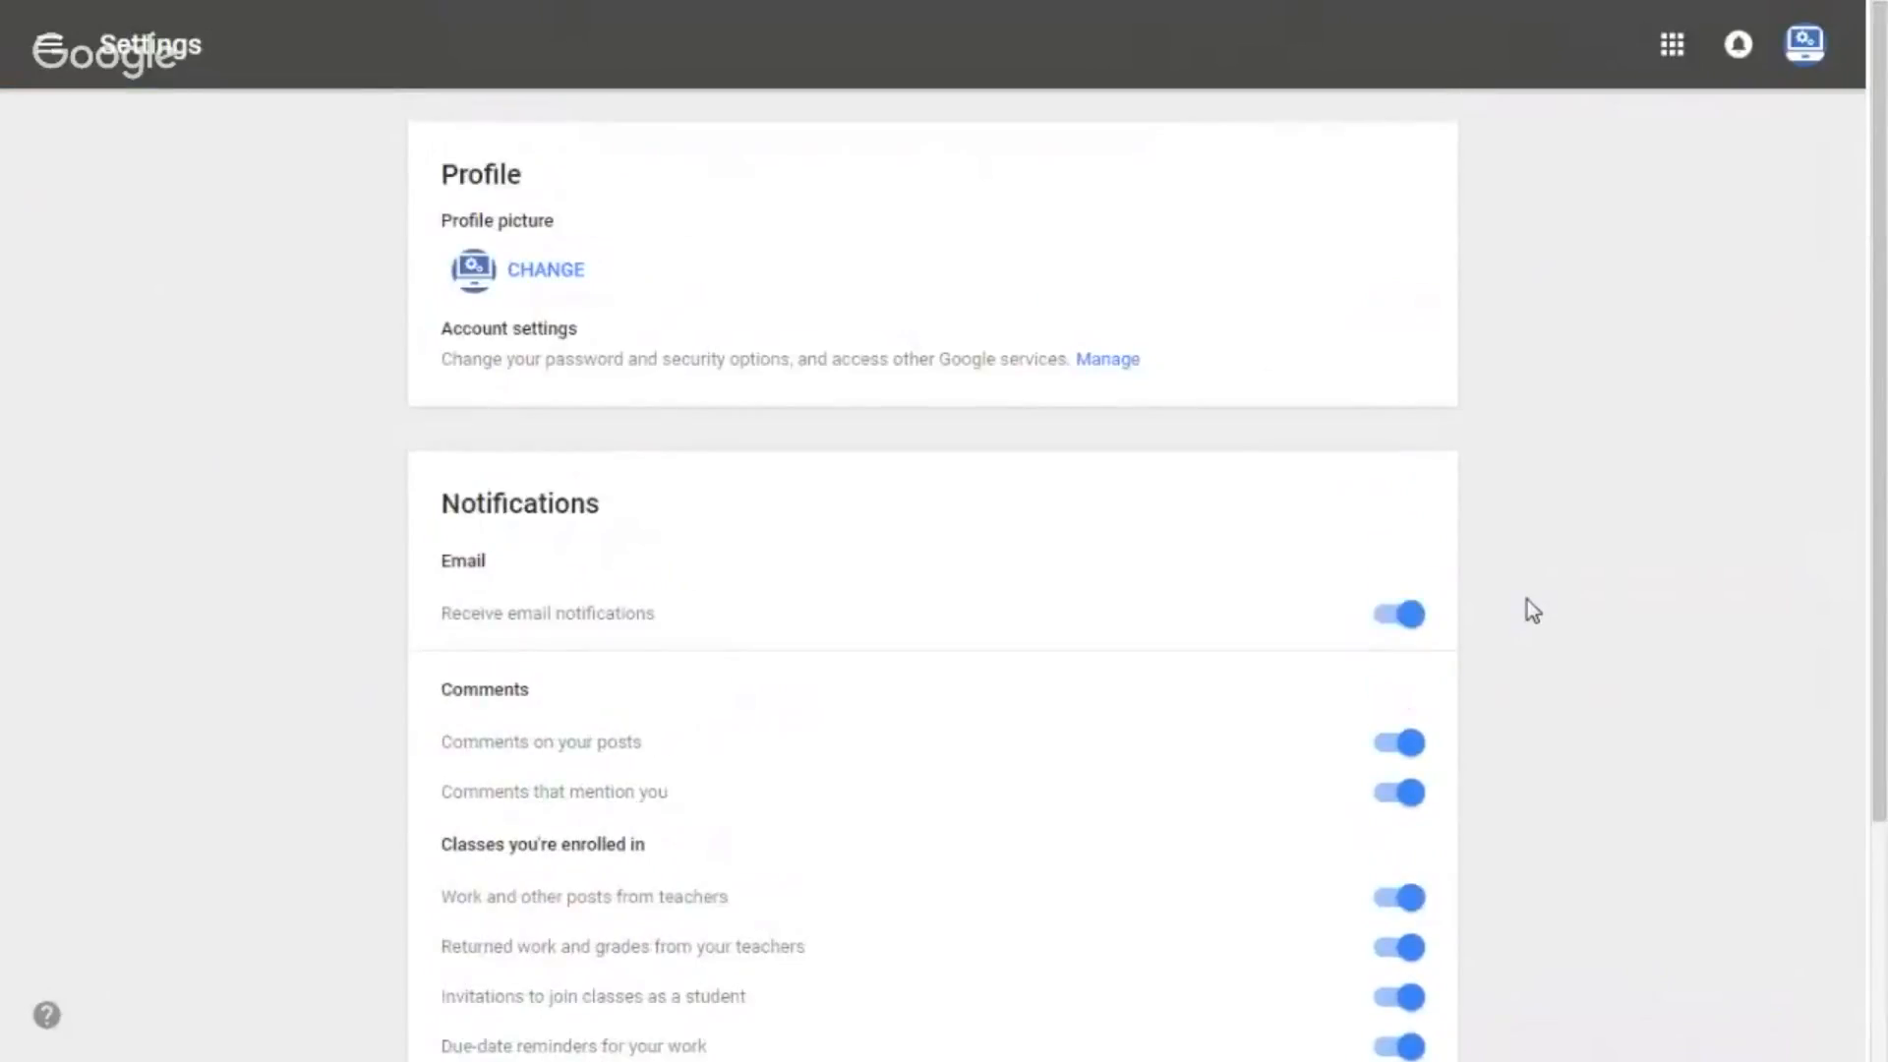